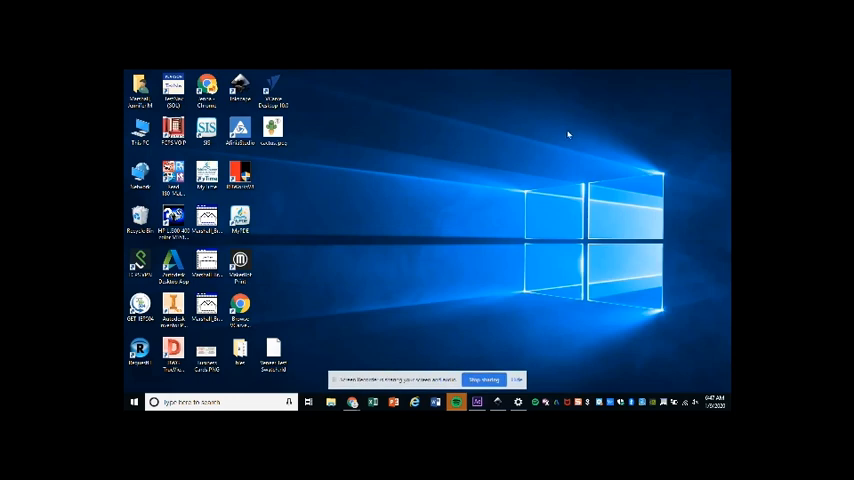
{"action": "mouse_move", "coordinate": [544, 140]}
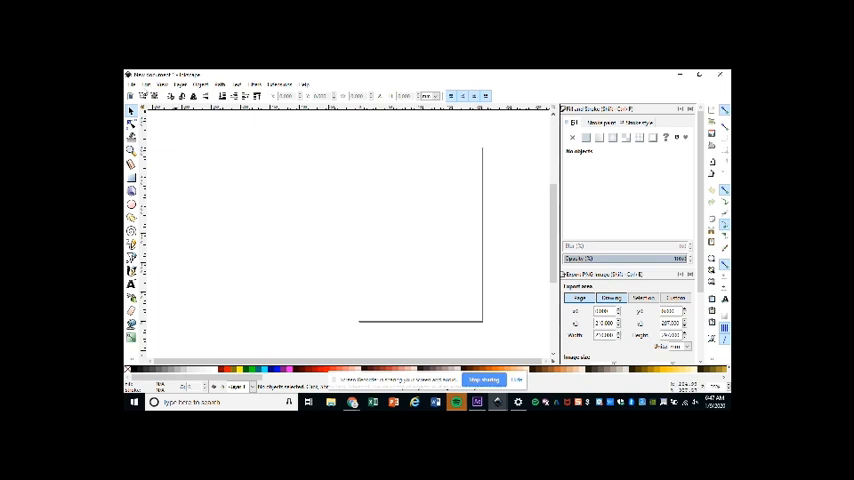
Import the phone stand PDF so its import settings dialog appears
{"action": "left_click", "coordinate": [132, 84]}
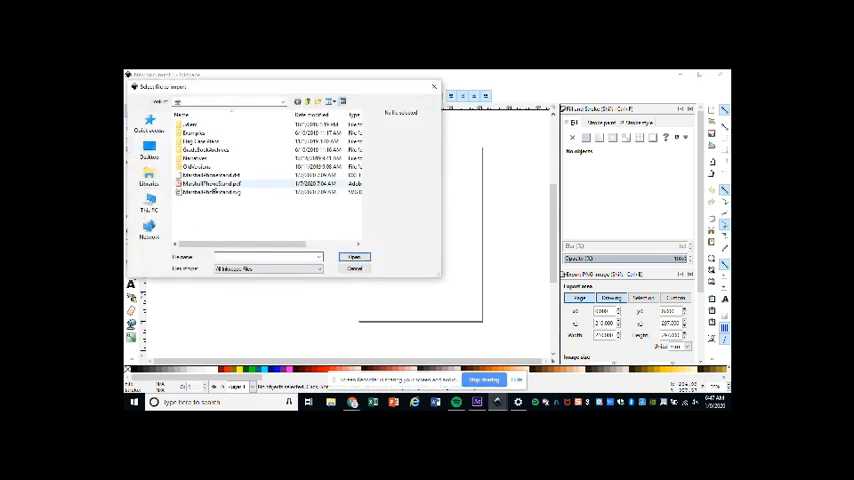
{"action": "mouse_move", "coordinate": [212, 184]}
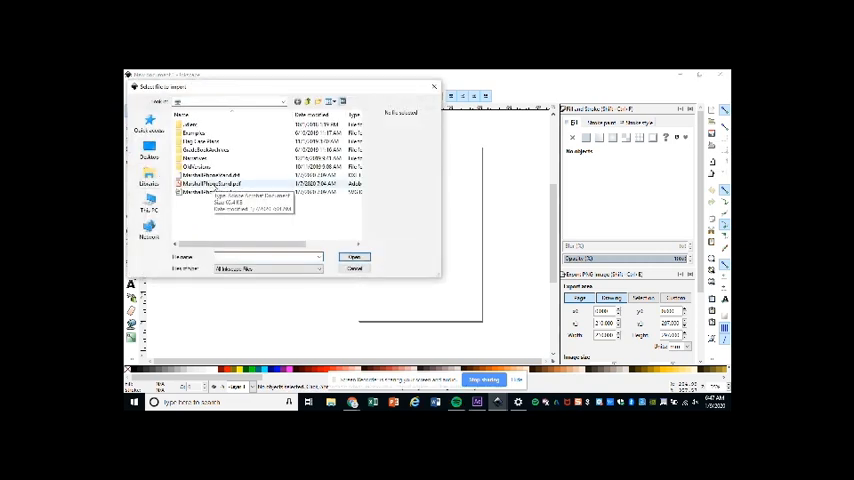
{"action": "left_click", "coordinate": [356, 256]}
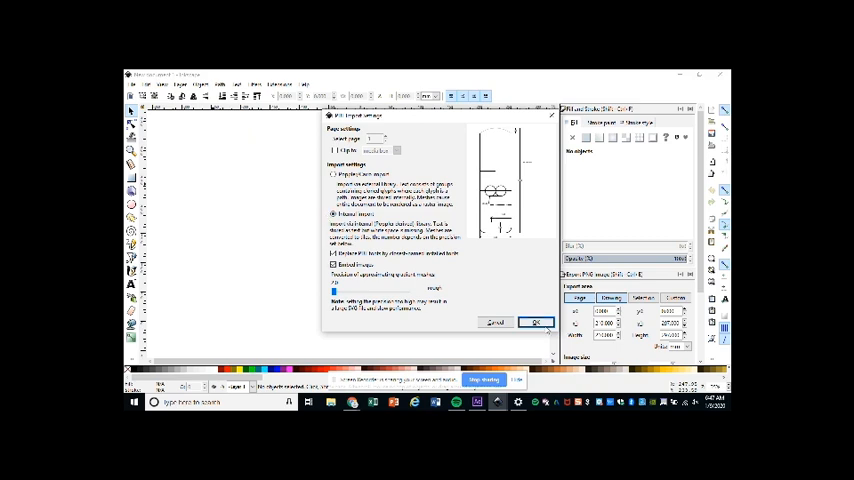
Confirm the PDF import and select the drawing's dimension elements for removal
{"action": "left_click", "coordinate": [536, 322]}
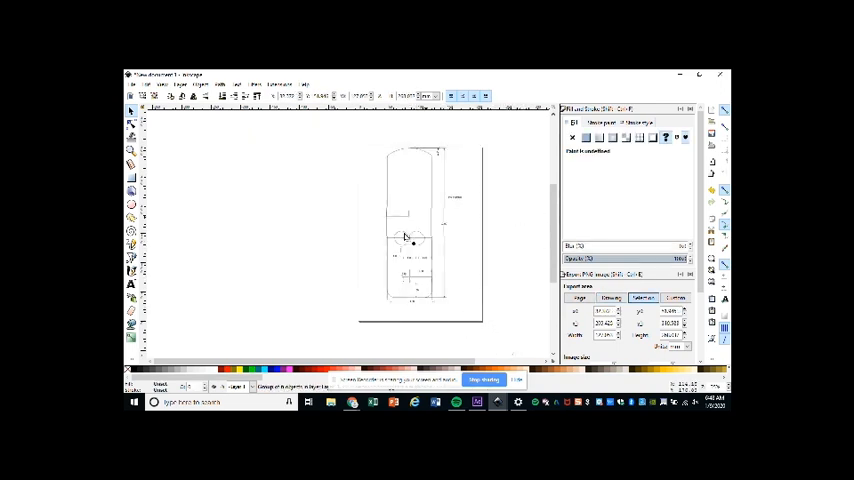
{"action": "left_click", "coordinate": [412, 240]}
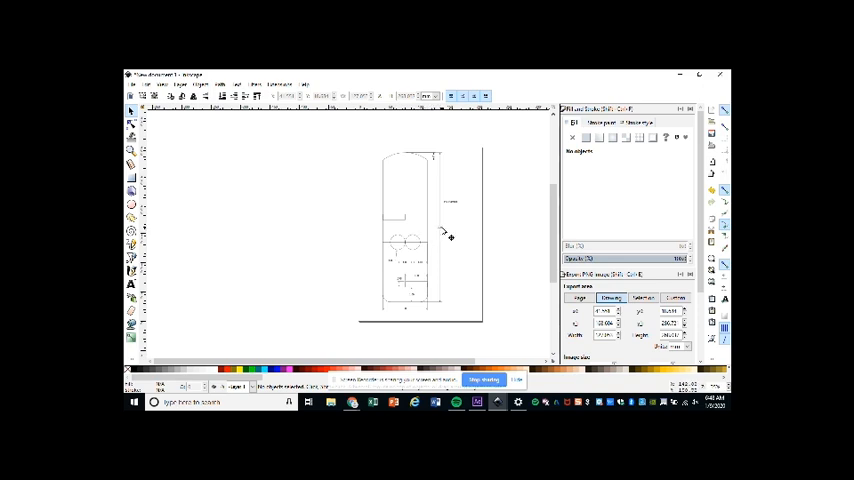
{"action": "mouse_move", "coordinate": [442, 232]}
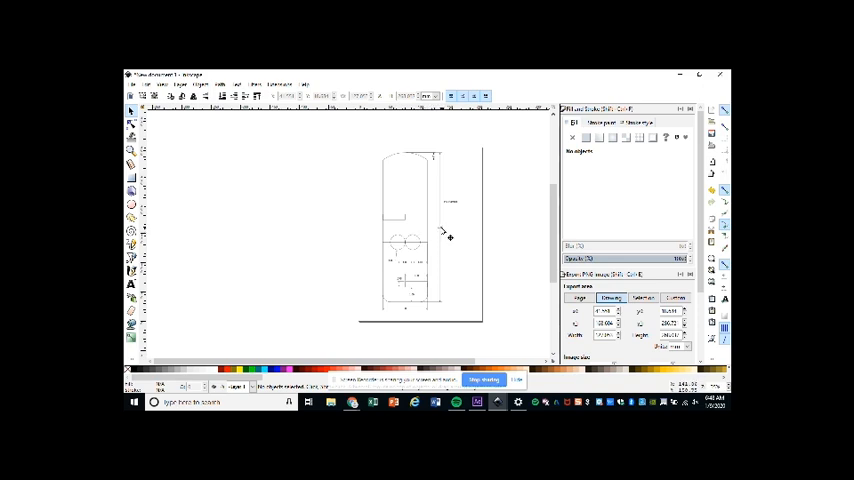
{"action": "mouse_move", "coordinate": [444, 236]}
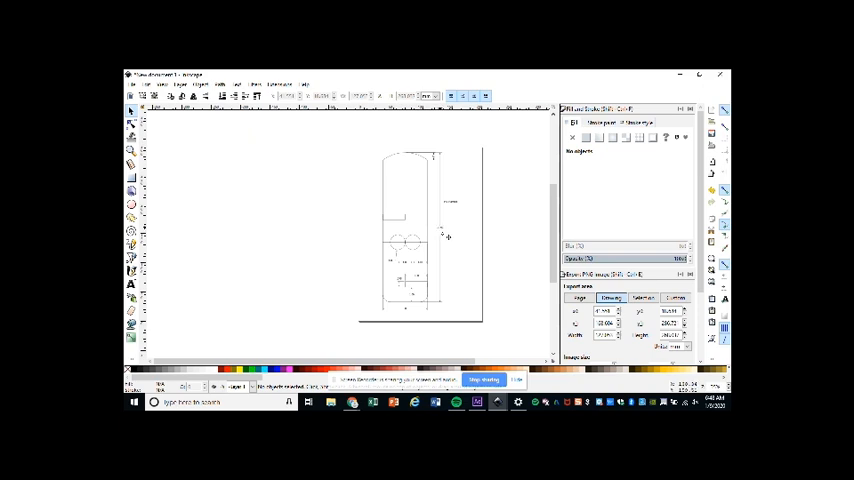
{"action": "mouse_move", "coordinate": [428, 222]}
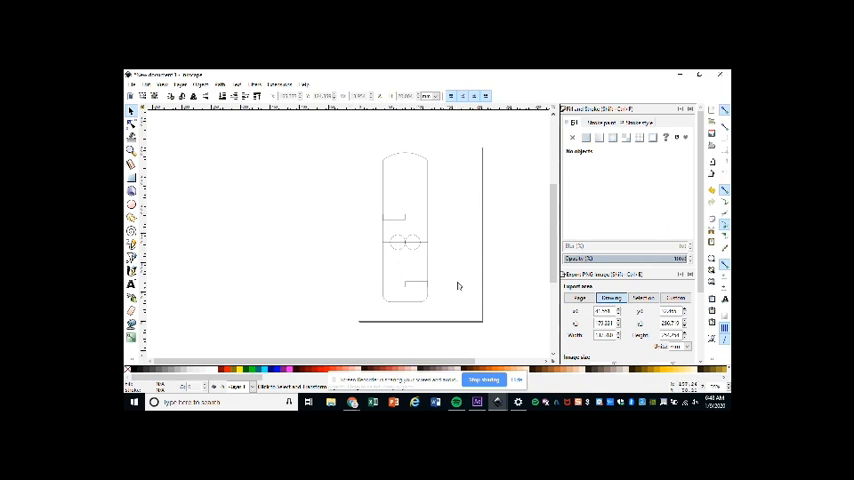
{"action": "mouse_move", "coordinate": [348, 188]}
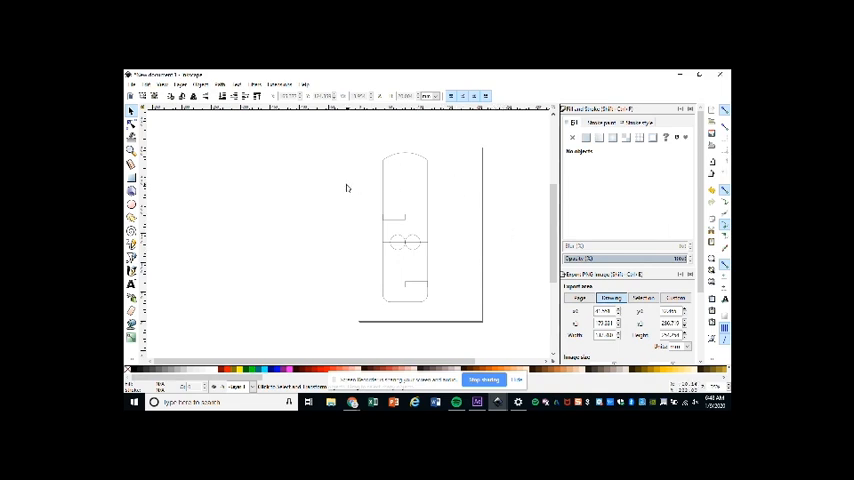
Import the cactus PNG picture onto the page beside the phone stand outline
{"action": "left_click", "coordinate": [132, 84]}
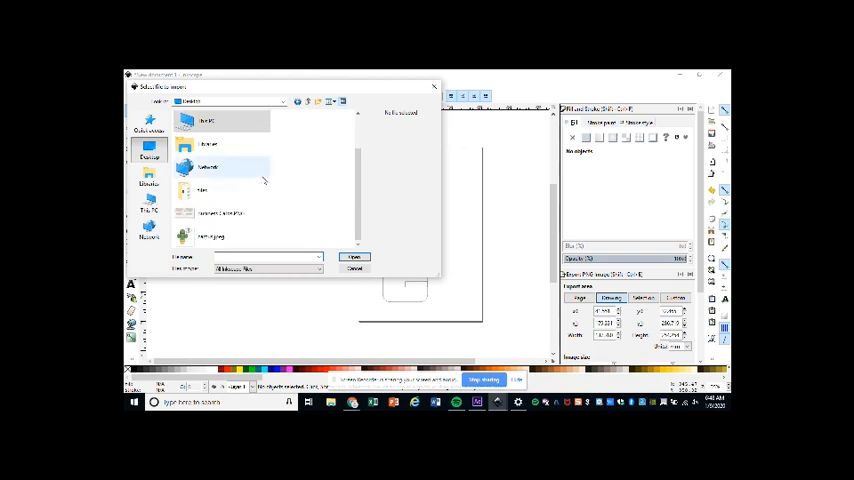
{"action": "left_click", "coordinate": [354, 268]}
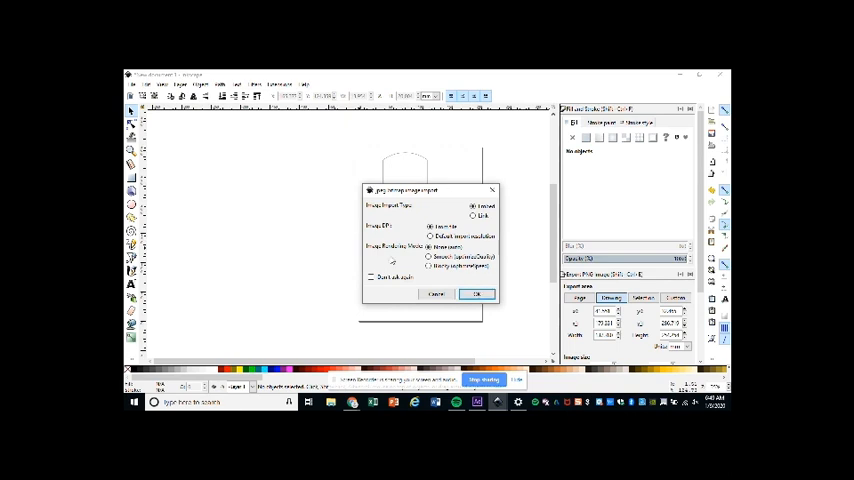
{"action": "left_click", "coordinate": [478, 294]}
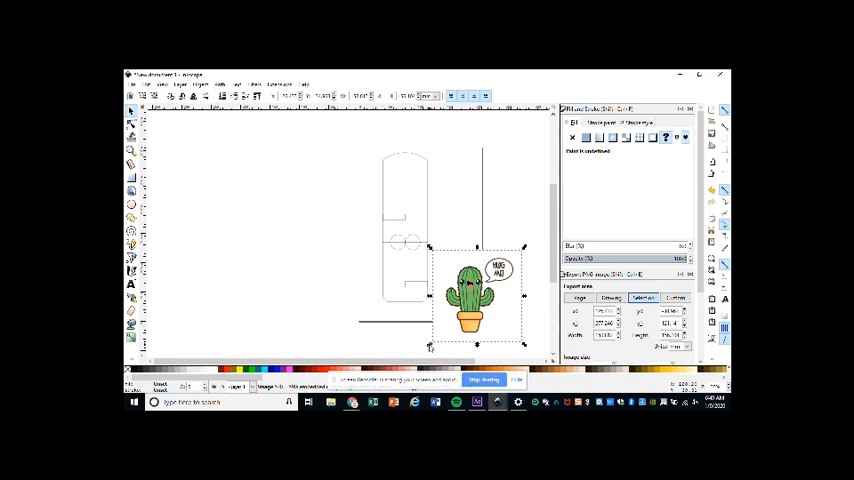
Scale the cactus picture down small and move it to the top of the stand outline
{"action": "left_click_drag", "start_coordinate": [470, 300], "coordinate": [482, 284]}
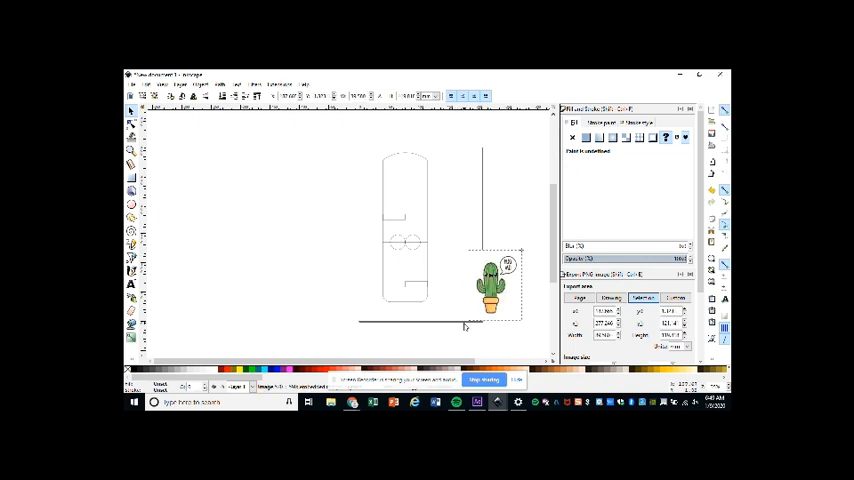
{"action": "left_click_drag", "start_coordinate": [496, 284], "coordinate": [474, 304]}
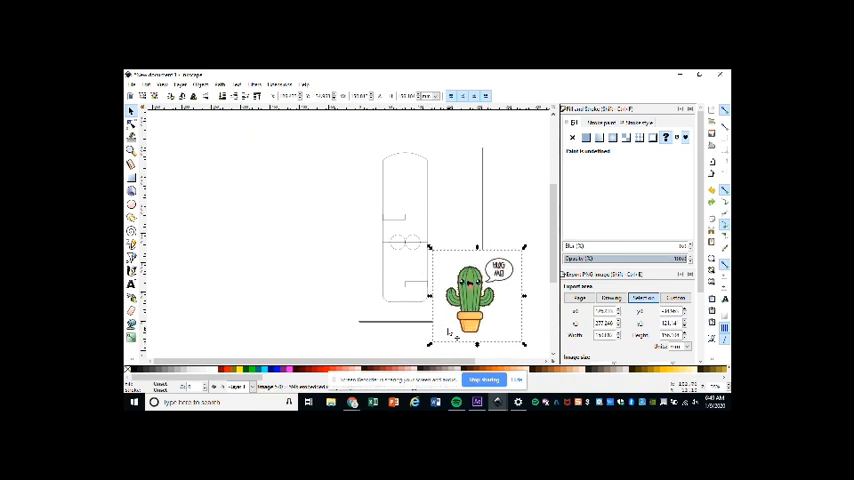
{"action": "left_click_drag", "start_coordinate": [474, 300], "coordinate": [478, 290]}
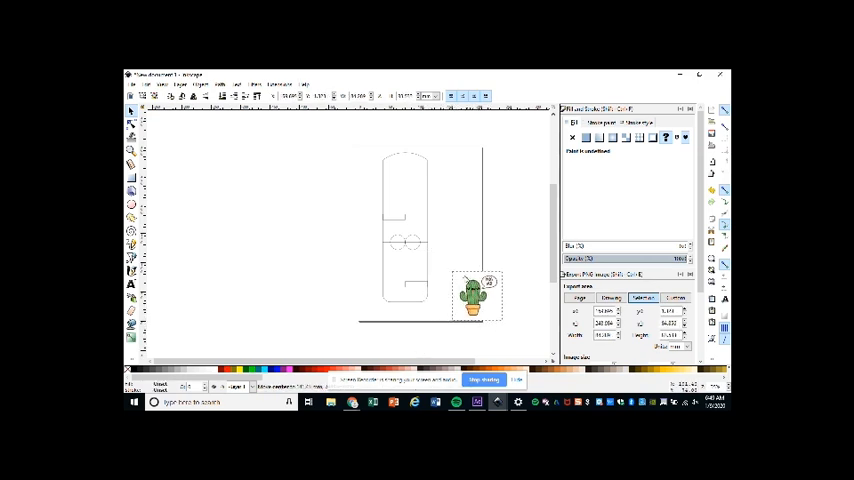
{"action": "left_click_drag", "start_coordinate": [476, 296], "coordinate": [408, 184]}
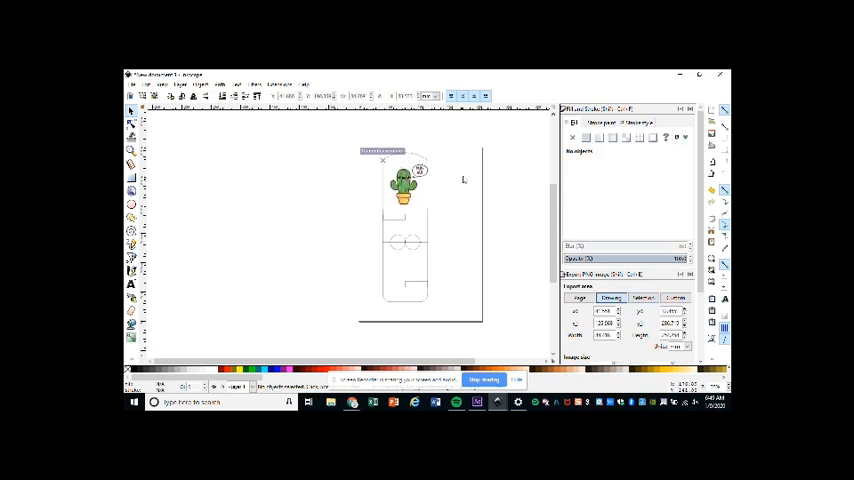
Select the cactus and preview a Trace Bitmap result for it
{"action": "left_click", "coordinate": [404, 184]}
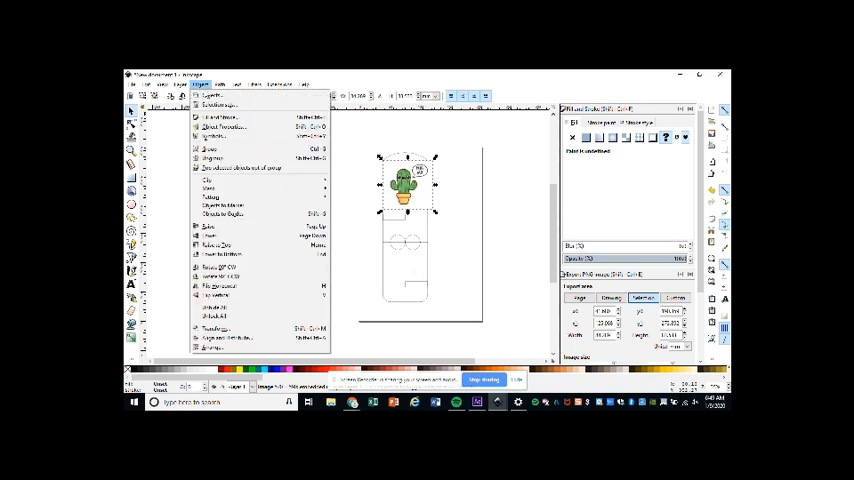
{"action": "left_click", "coordinate": [220, 84]}
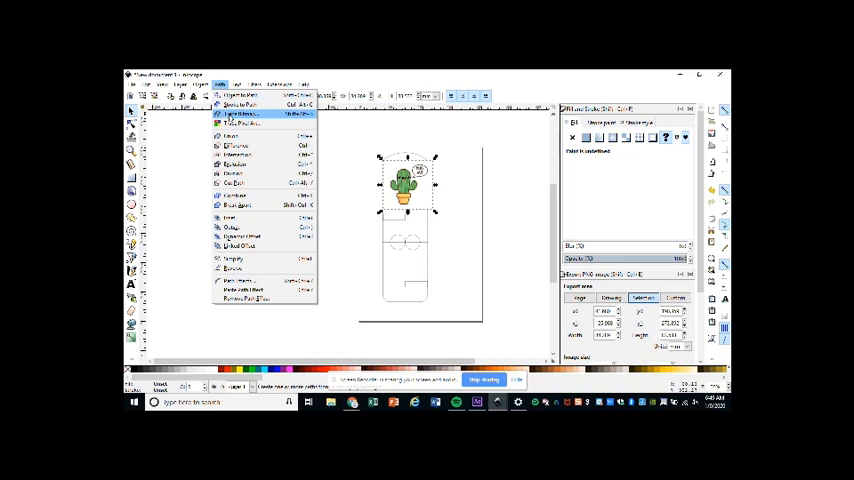
{"action": "left_click", "coordinate": [240, 120]}
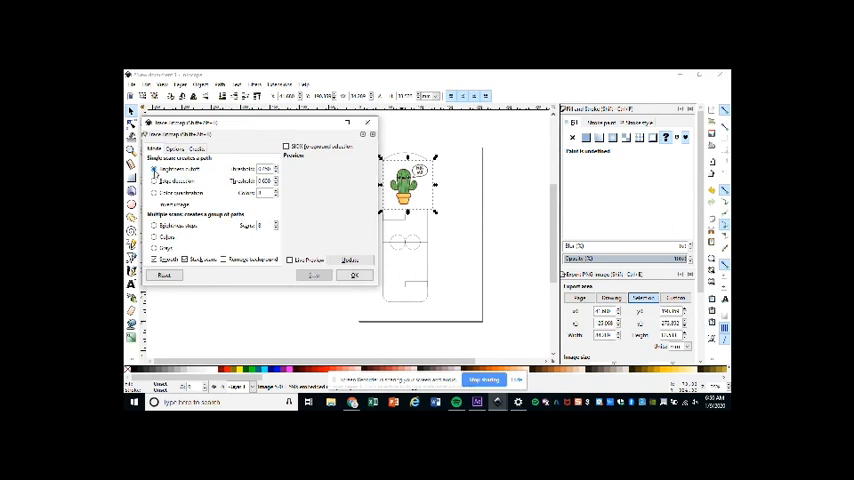
{"action": "left_click", "coordinate": [152, 182]}
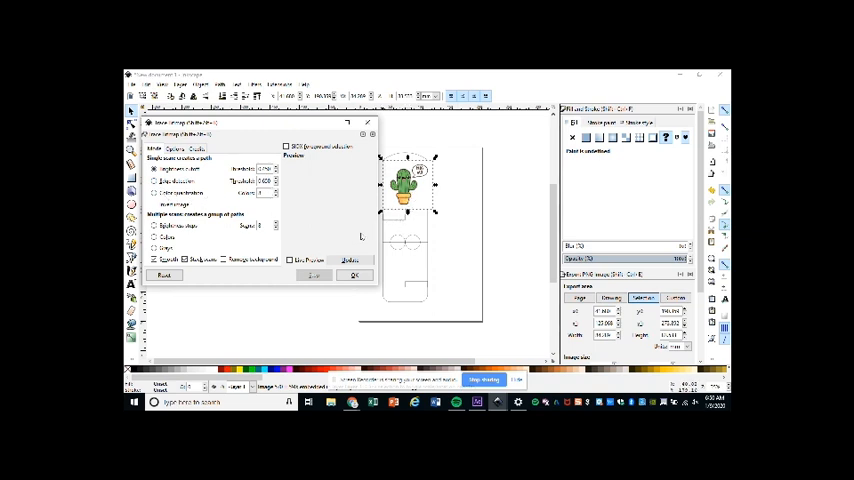
{"action": "left_click", "coordinate": [348, 260]}
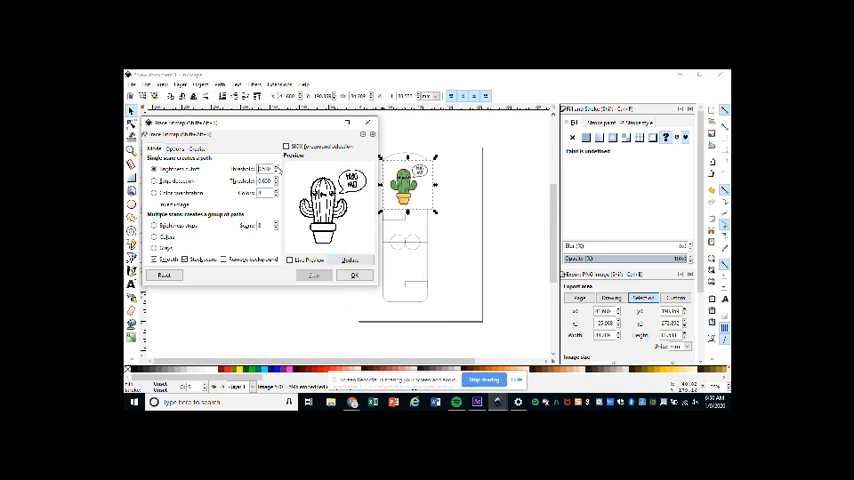
Refresh the preview, create the traced cactus path and close the tracing window
{"action": "left_click", "coordinate": [348, 260]}
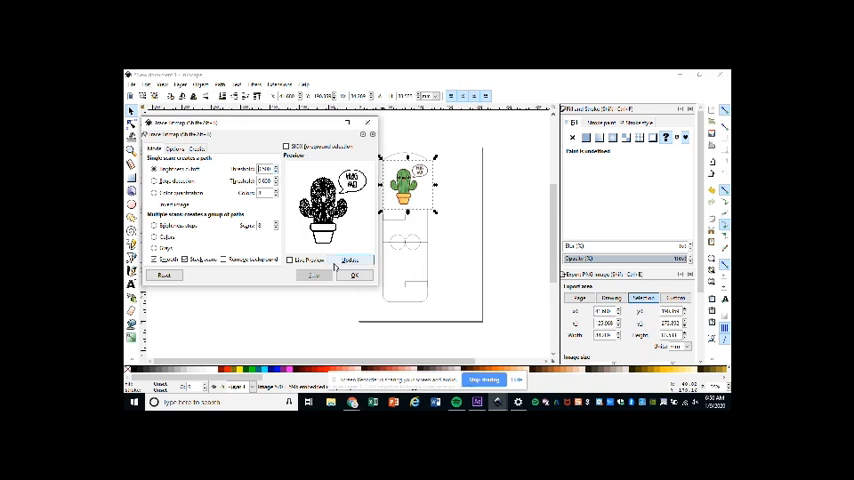
{"action": "left_click", "coordinate": [354, 276]}
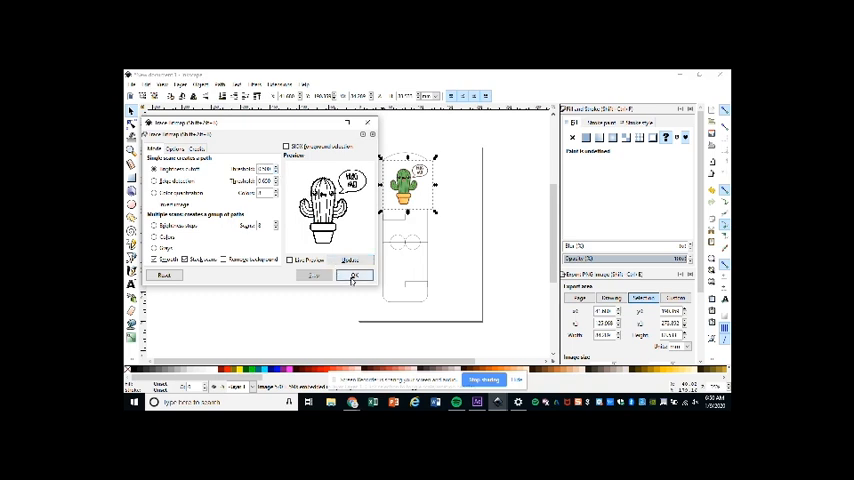
{"action": "left_click", "coordinate": [356, 276]}
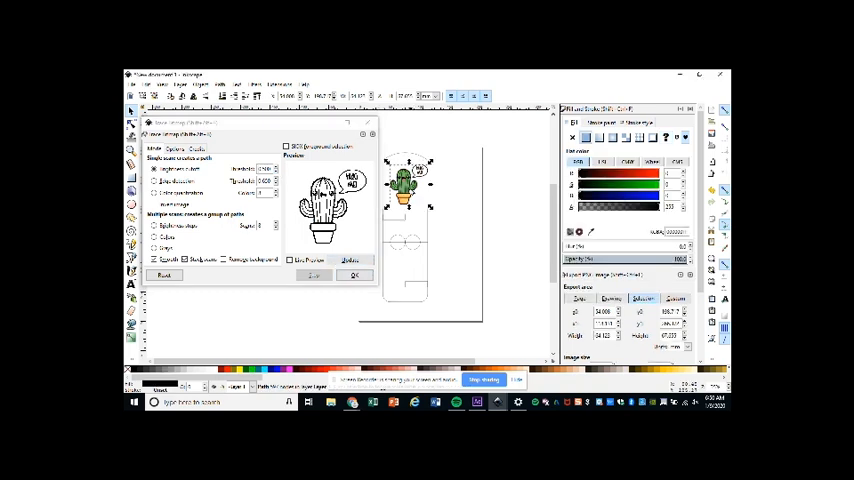
{"action": "left_click", "coordinate": [352, 276]}
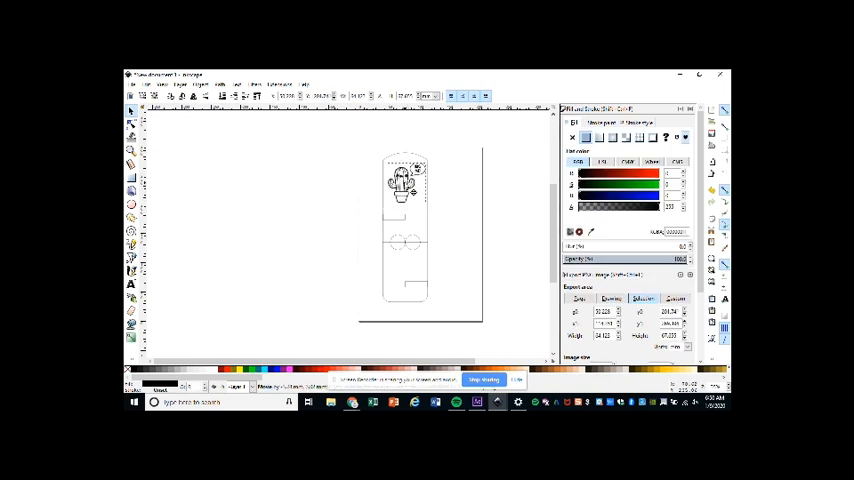
Deselect the traced cactus before adding the name text on the stand
{"action": "left_click", "coordinate": [450, 200]}
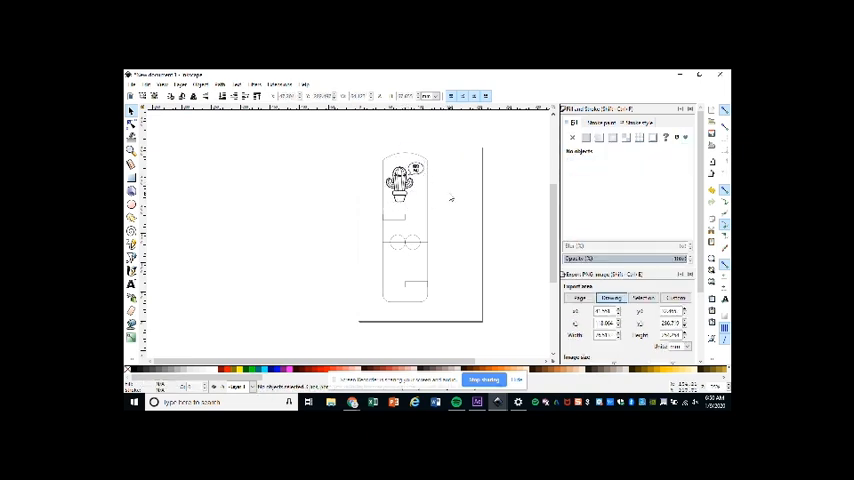
{"action": "mouse_move", "coordinate": [392, 272]}
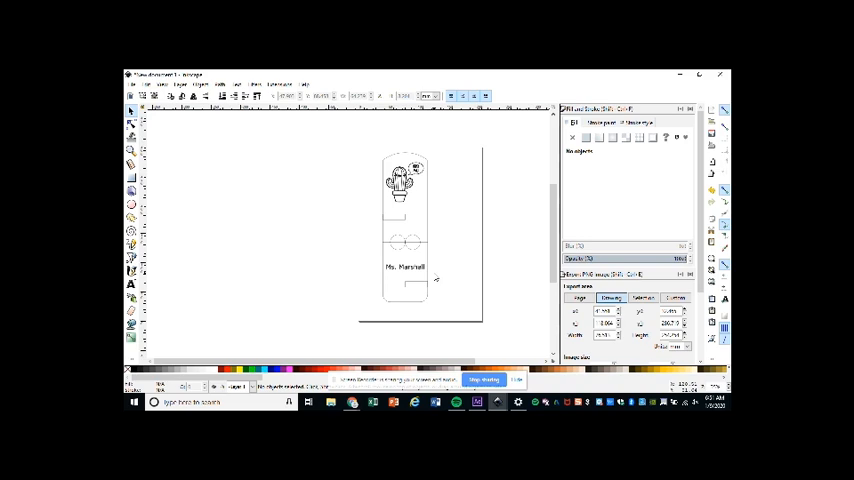
{"action": "mouse_move", "coordinate": [432, 272]}
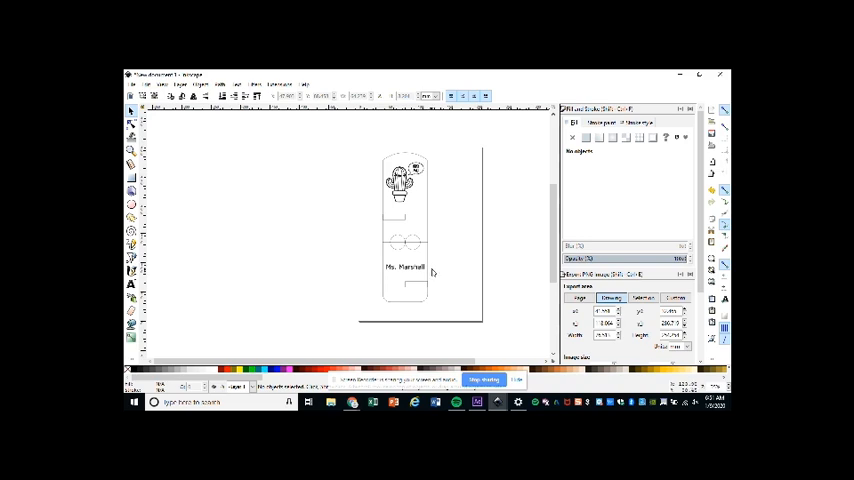
{"action": "mouse_move", "coordinate": [448, 162]}
{"action": "type", "text": "Marshal"}
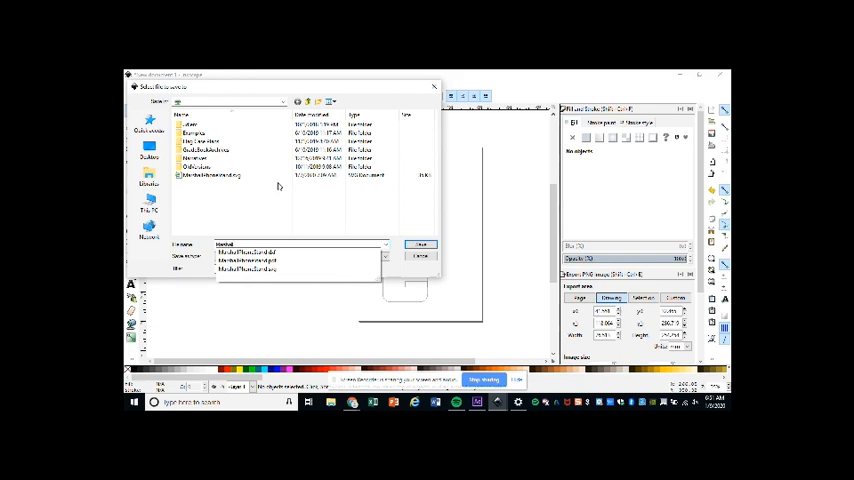
Save the design as Inkscape SVG under the existing file name, replacing it
{"action": "left_click", "coordinate": [248, 256]}
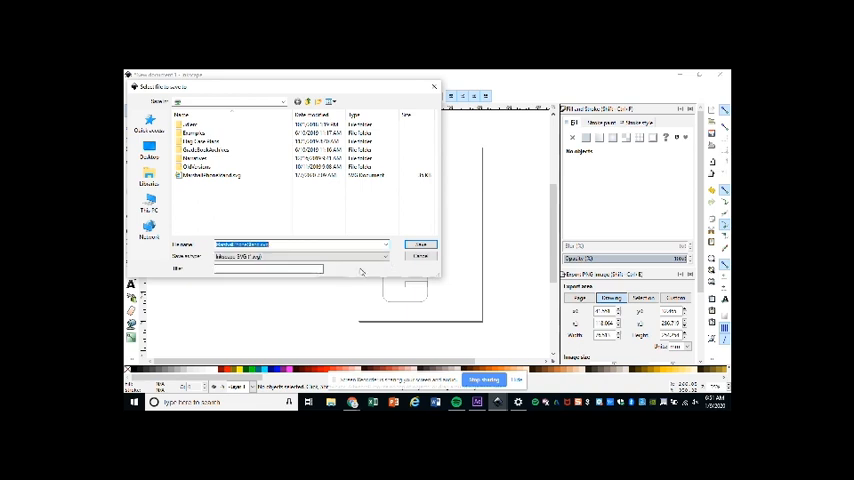
{"action": "left_click", "coordinate": [420, 244]}
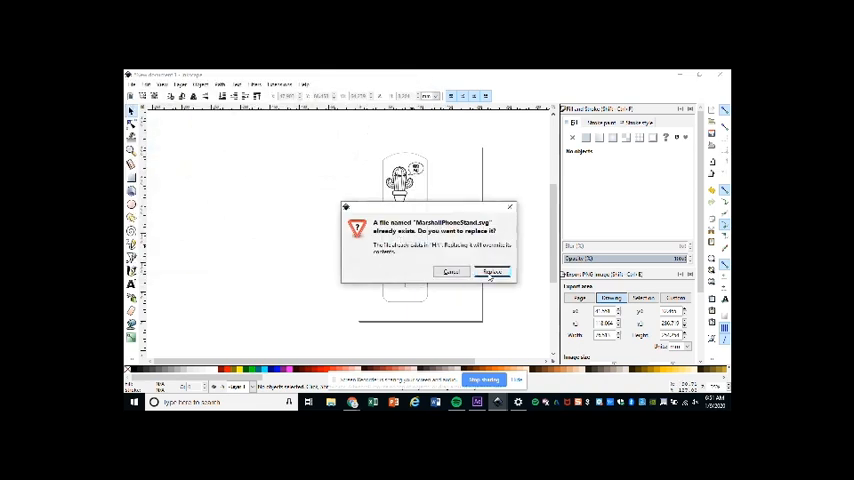
{"action": "left_click", "coordinate": [490, 272]}
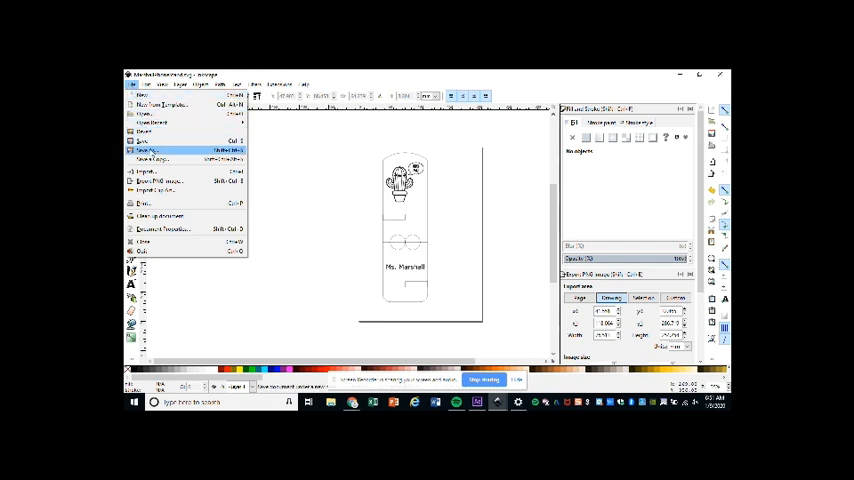
Start Save As for a copy and list the file formats to pick DXF
{"action": "left_click", "coordinate": [148, 150]}
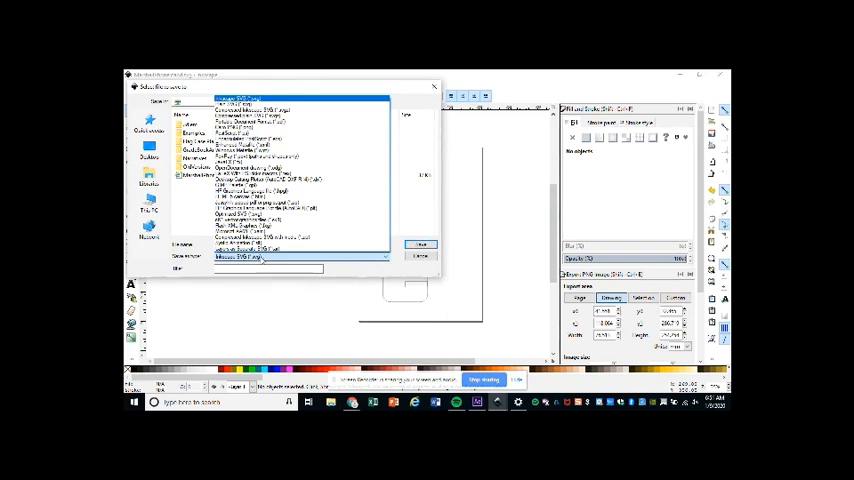
{"action": "left_click", "coordinate": [290, 192]}
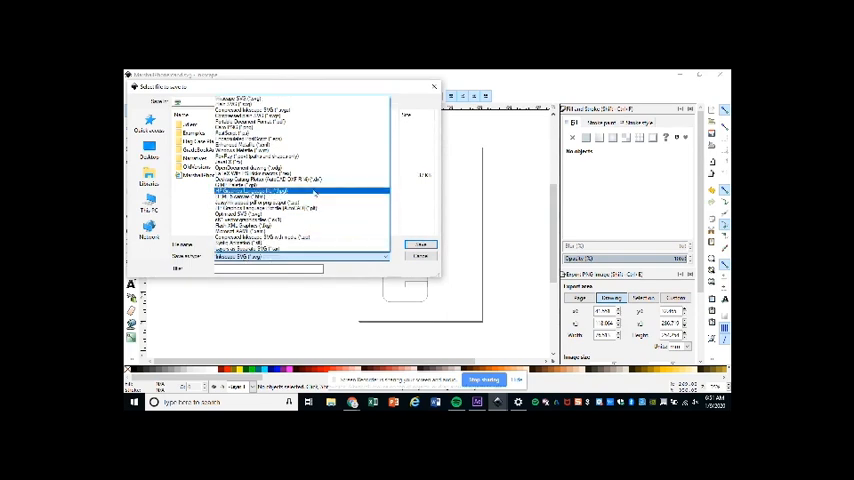